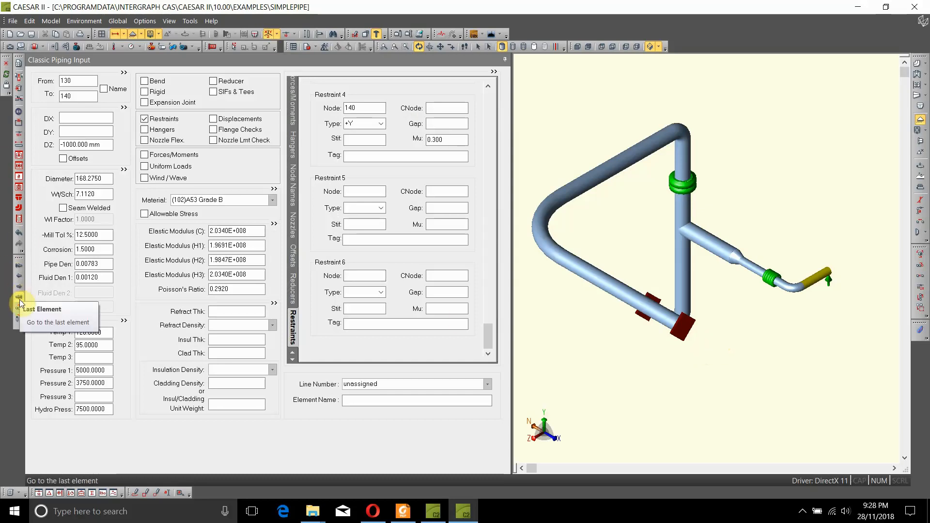
# Step: Continue from node 140 to create element 140-150 with DZ = -1000 mm
pyautogui.click(18, 296)
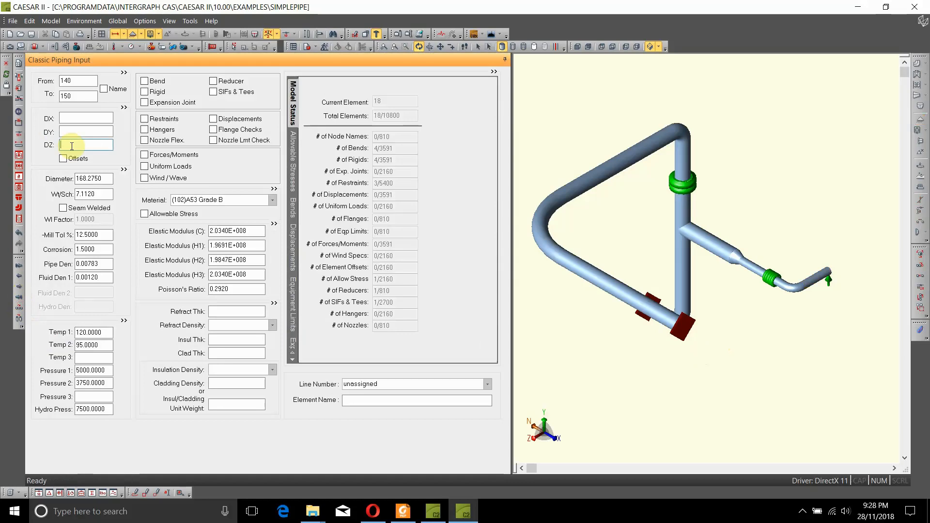
pyautogui.write('-1000.000 mm')
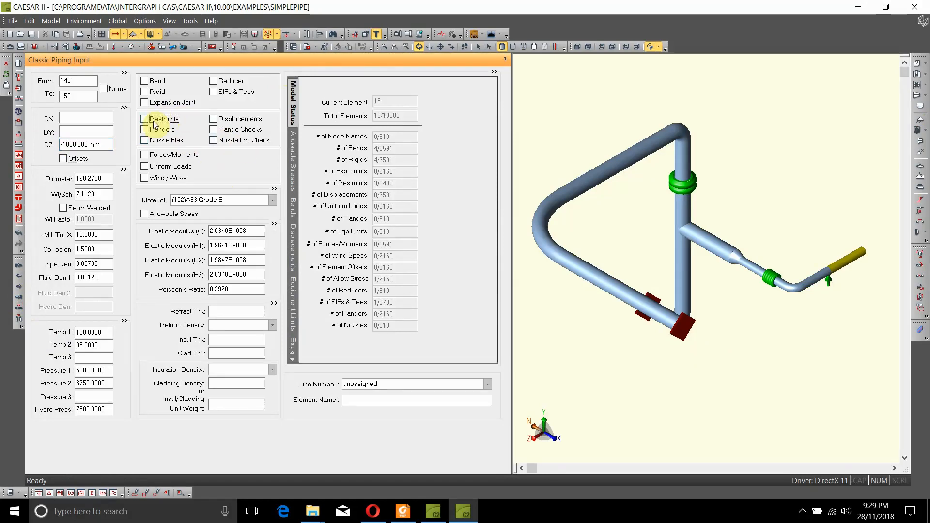
# Step: Enable Restraints and define a +Y restraint at node 150 with Mu 0.300
pyautogui.click(144, 118)
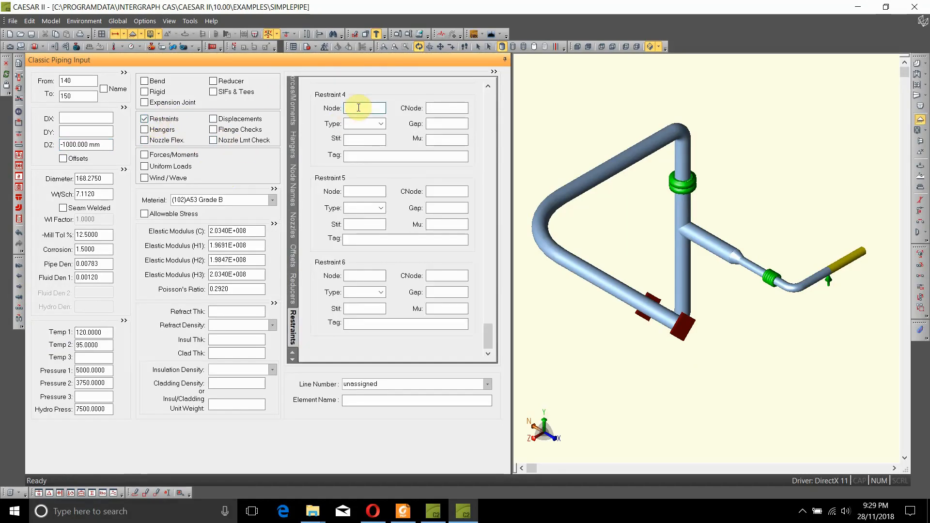
pyautogui.write('150')
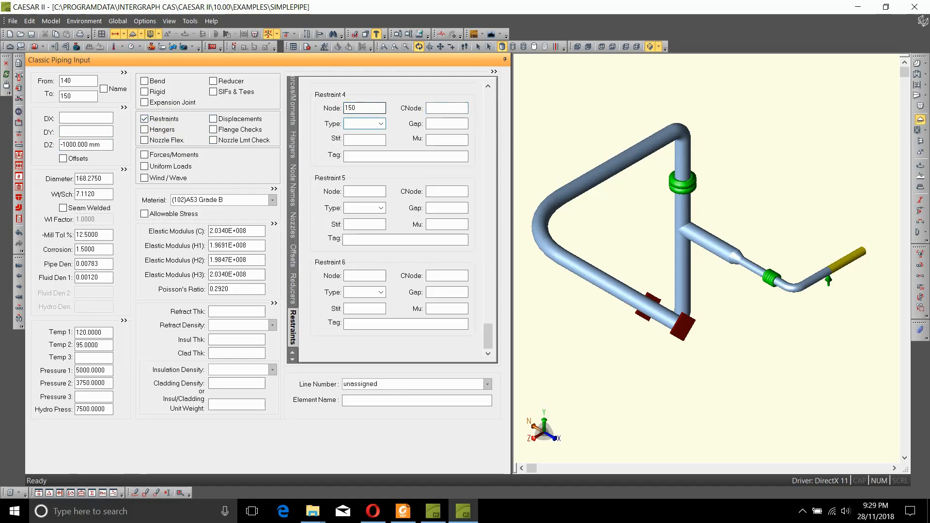
pyautogui.click(362, 123)
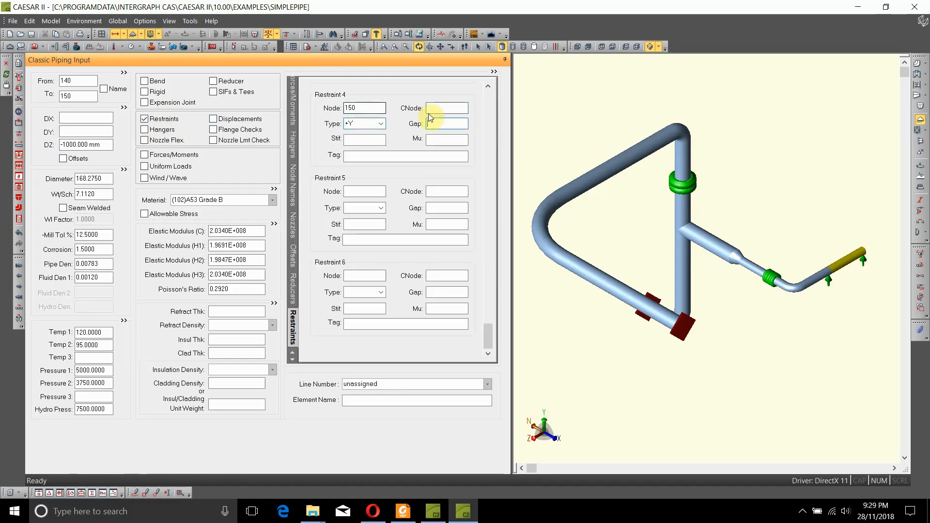
pyautogui.write('0.300')
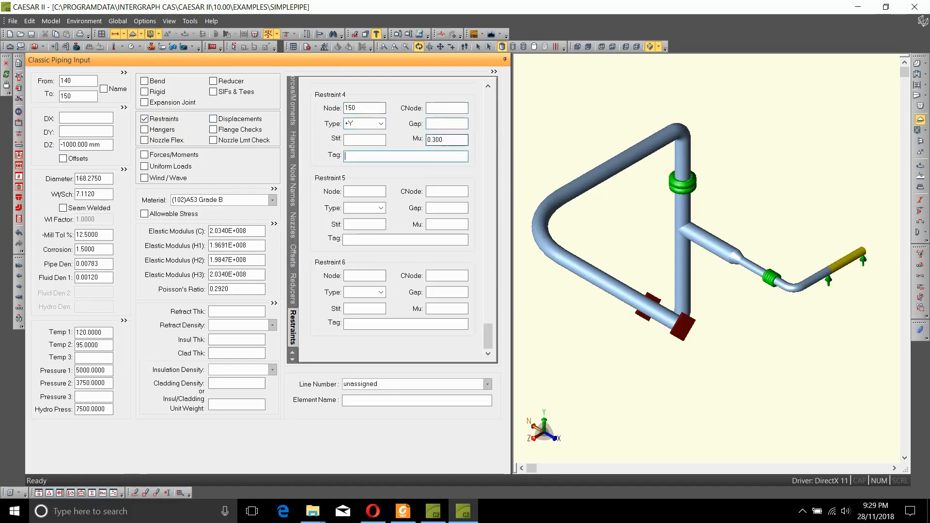
pyautogui.moveTo(363, 191)
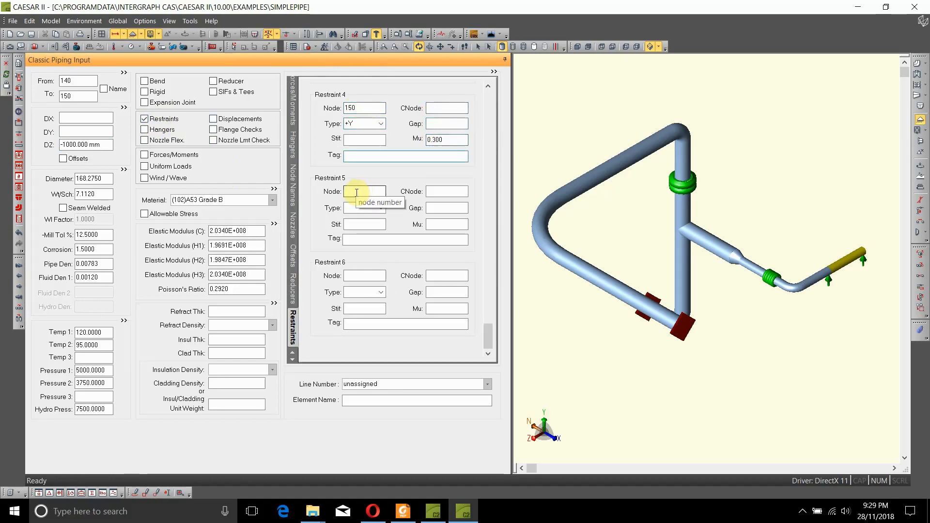
# Step: Define a second restraint at node 150 as a Guide with 5 mm gap and Mu 0
pyautogui.write('150')
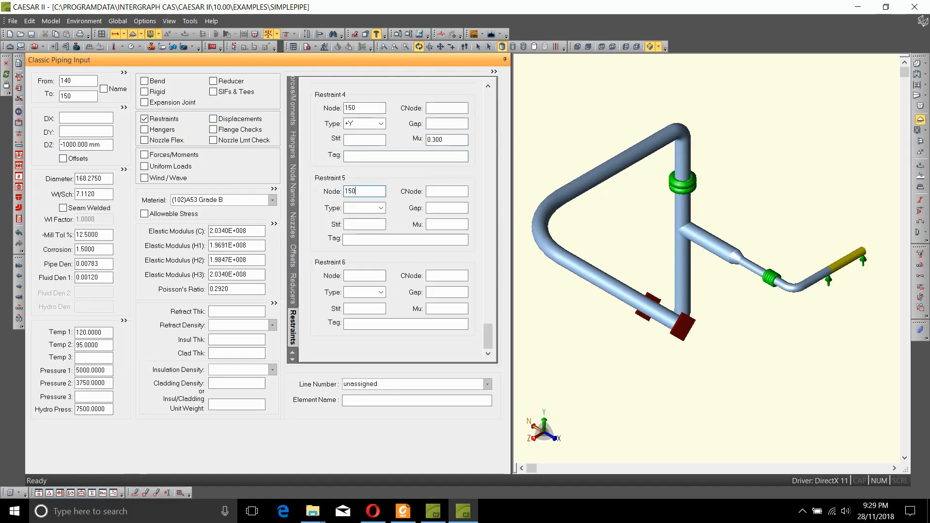
pyautogui.click(363, 207)
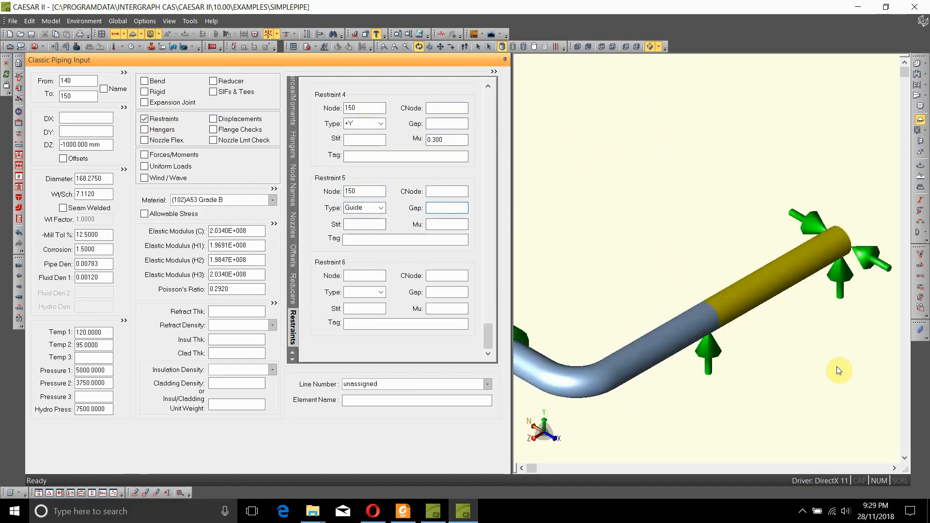
pyautogui.moveTo(816, 406)
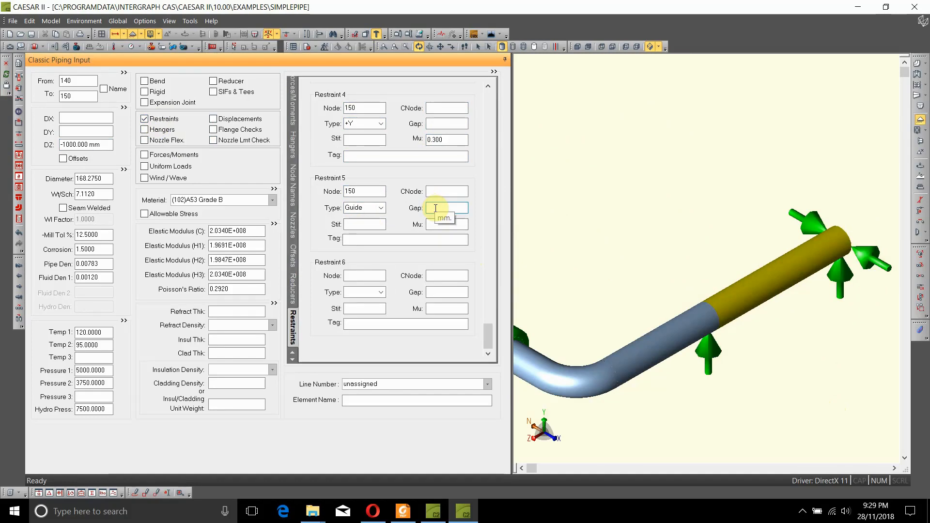
pyautogui.write('5.000')
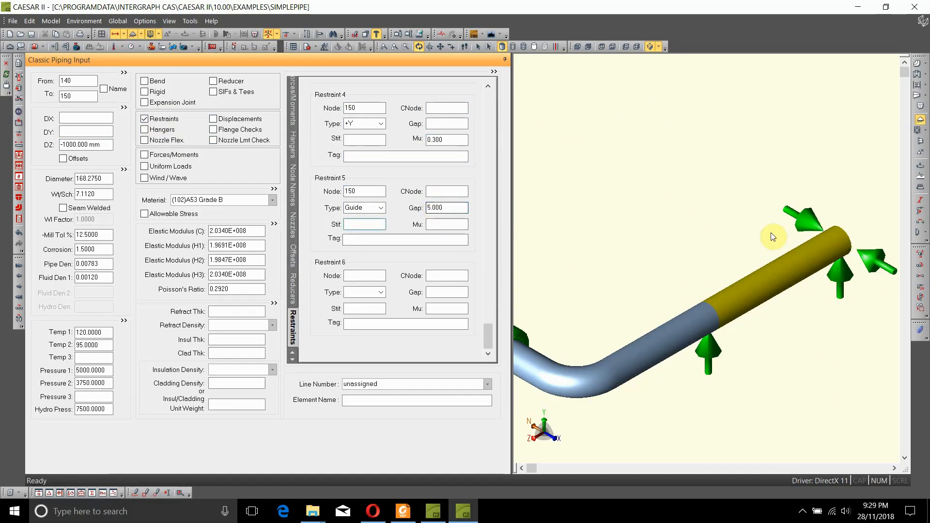
pyautogui.moveTo(866, 261)
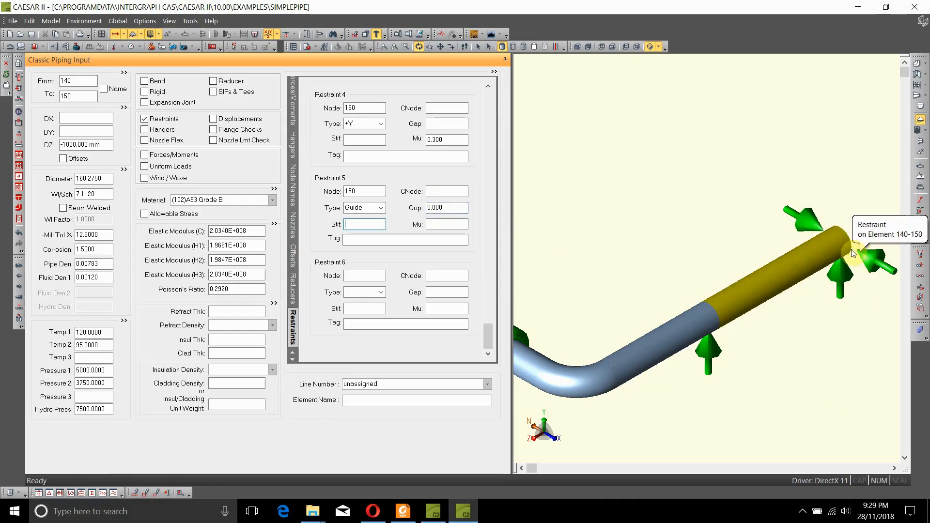
pyautogui.moveTo(730, 387)
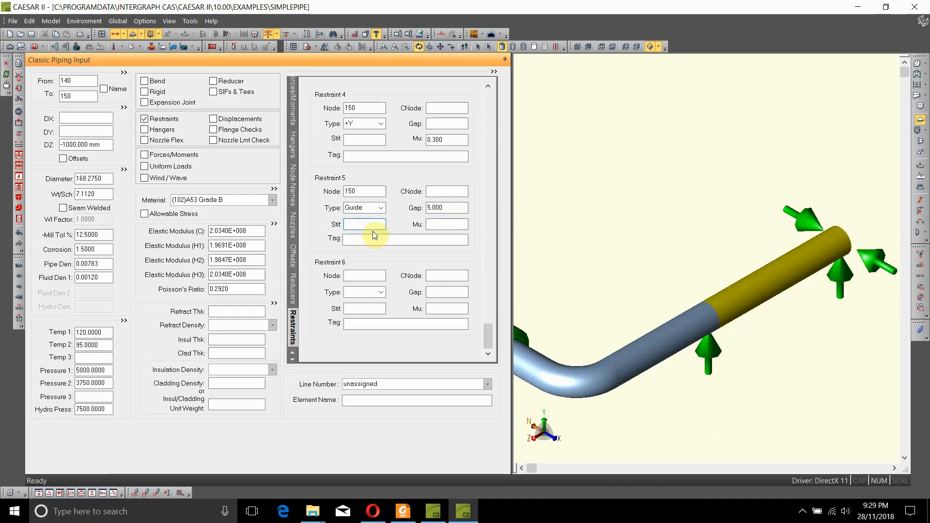
pyautogui.write('0.')
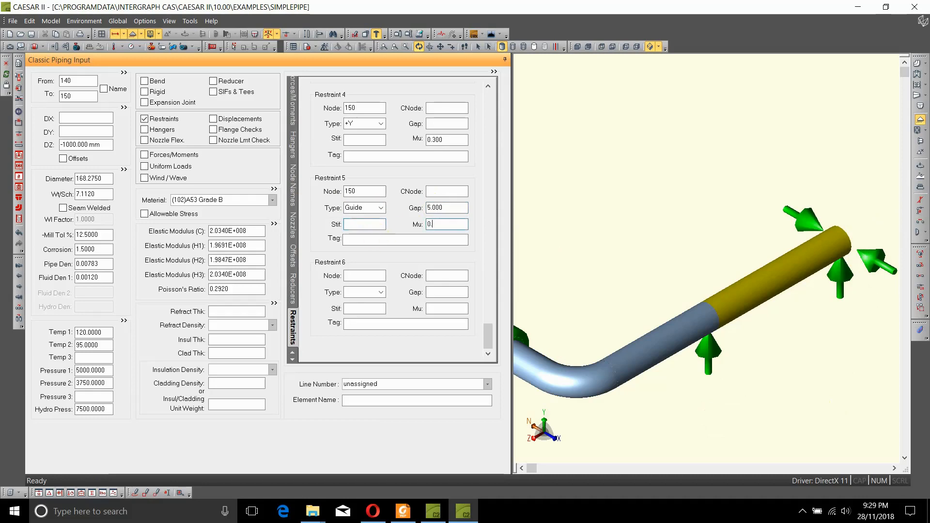